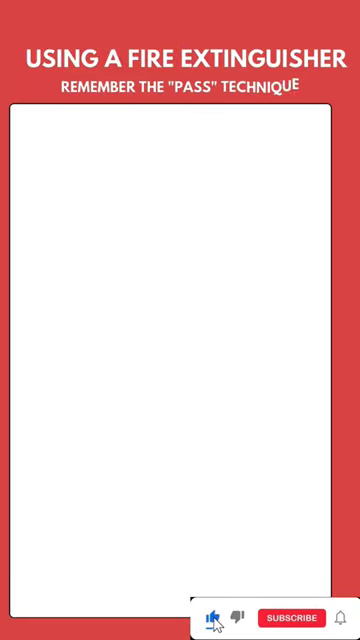
pyautogui.click(292, 617)
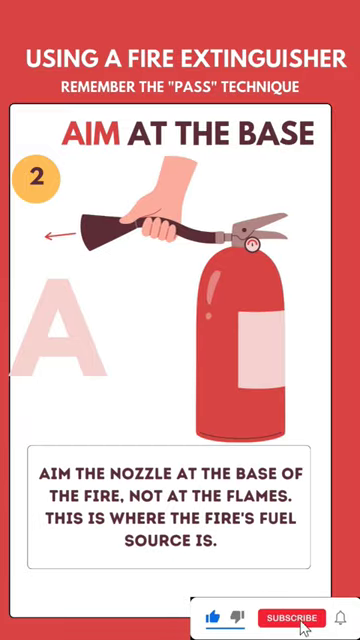
pyautogui.click(304, 620)
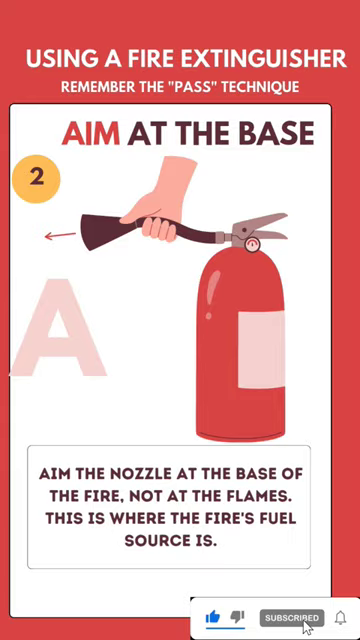